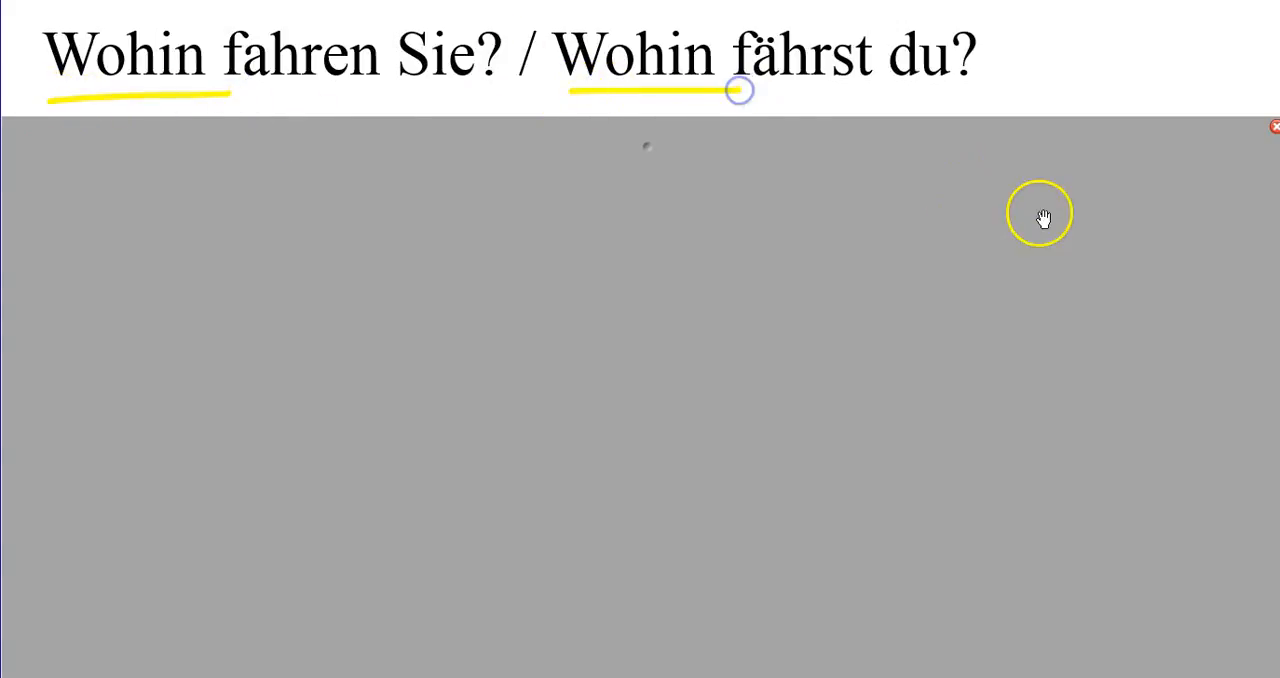
mouse_move(284, 56)
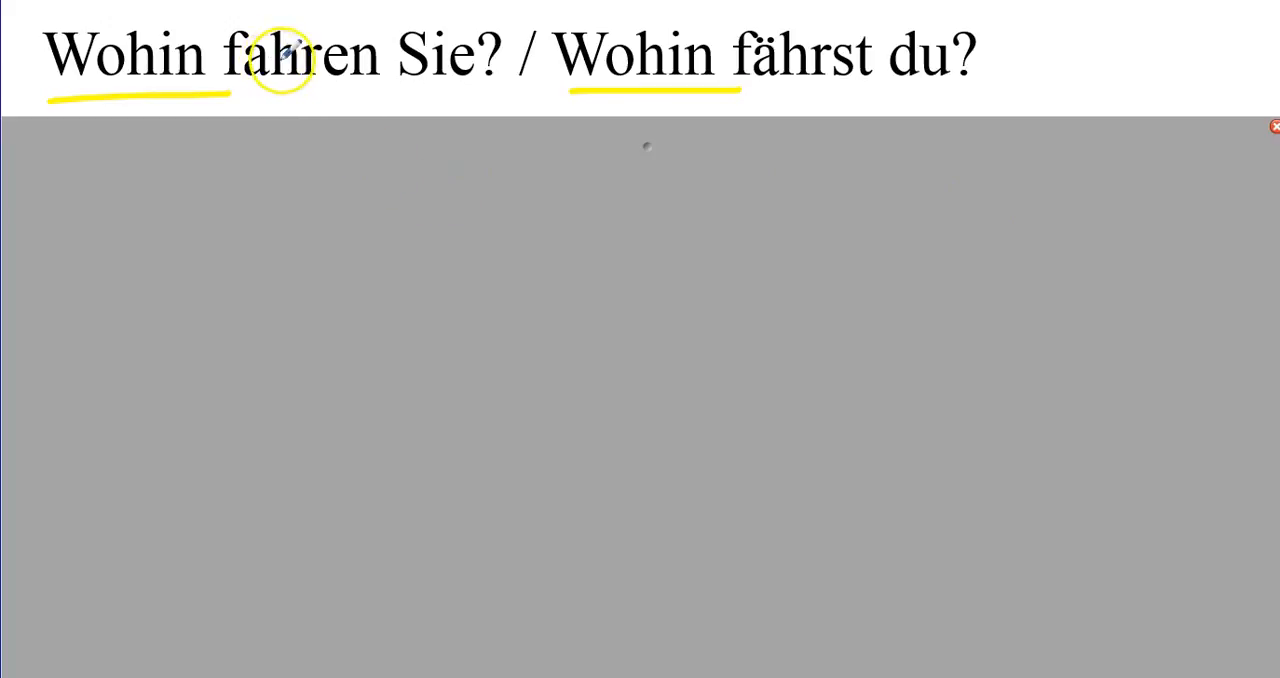
mouse_move(398, 84)
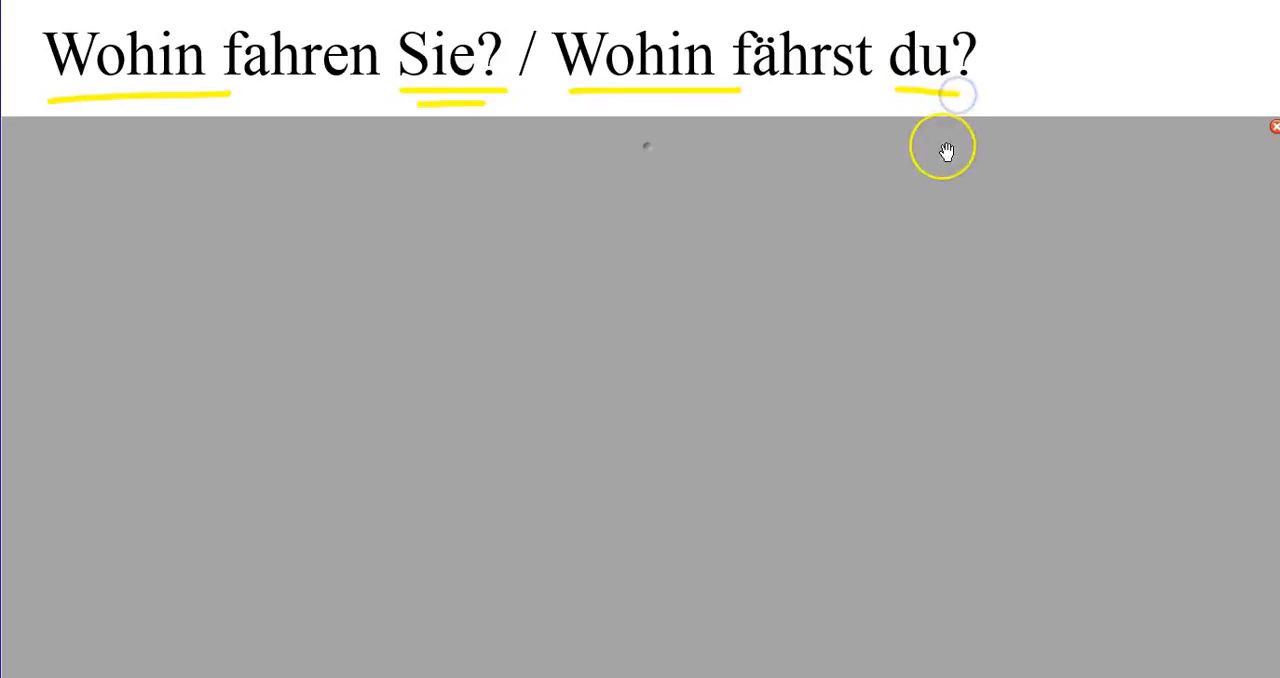
mouse_move(678, 132)
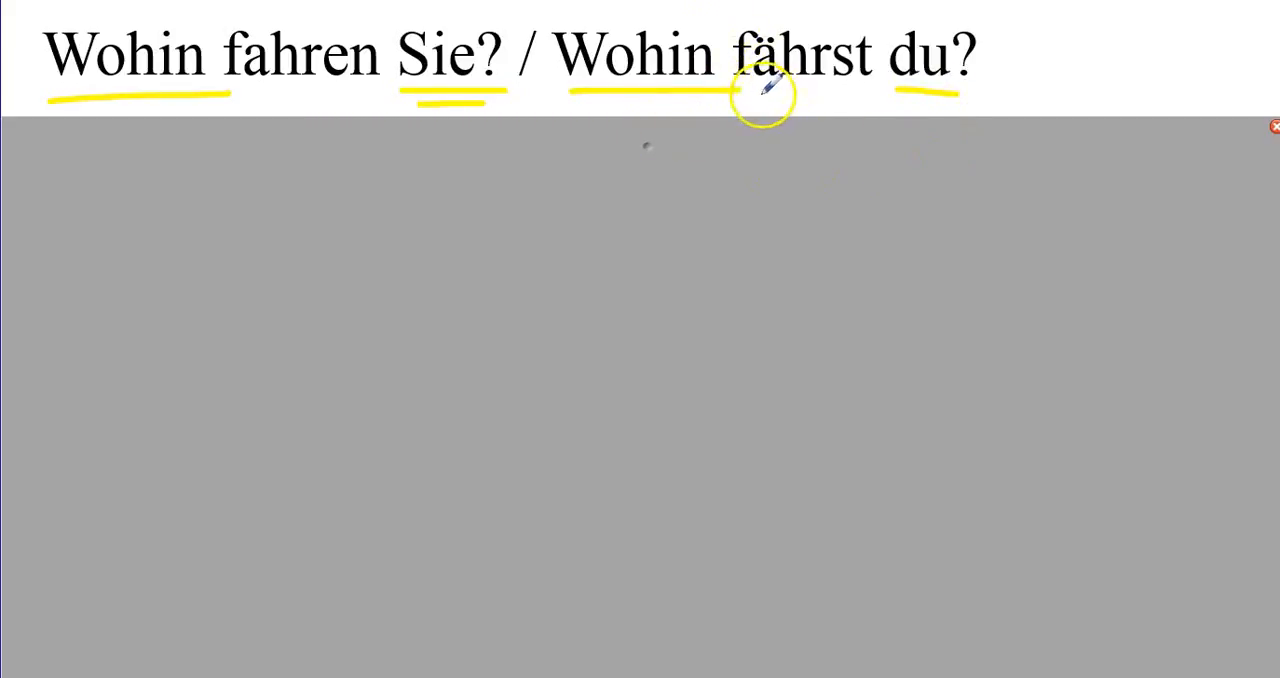
- Underline the ä in fährst with the green pen
left_click_drag(756, 100, 824, 100)
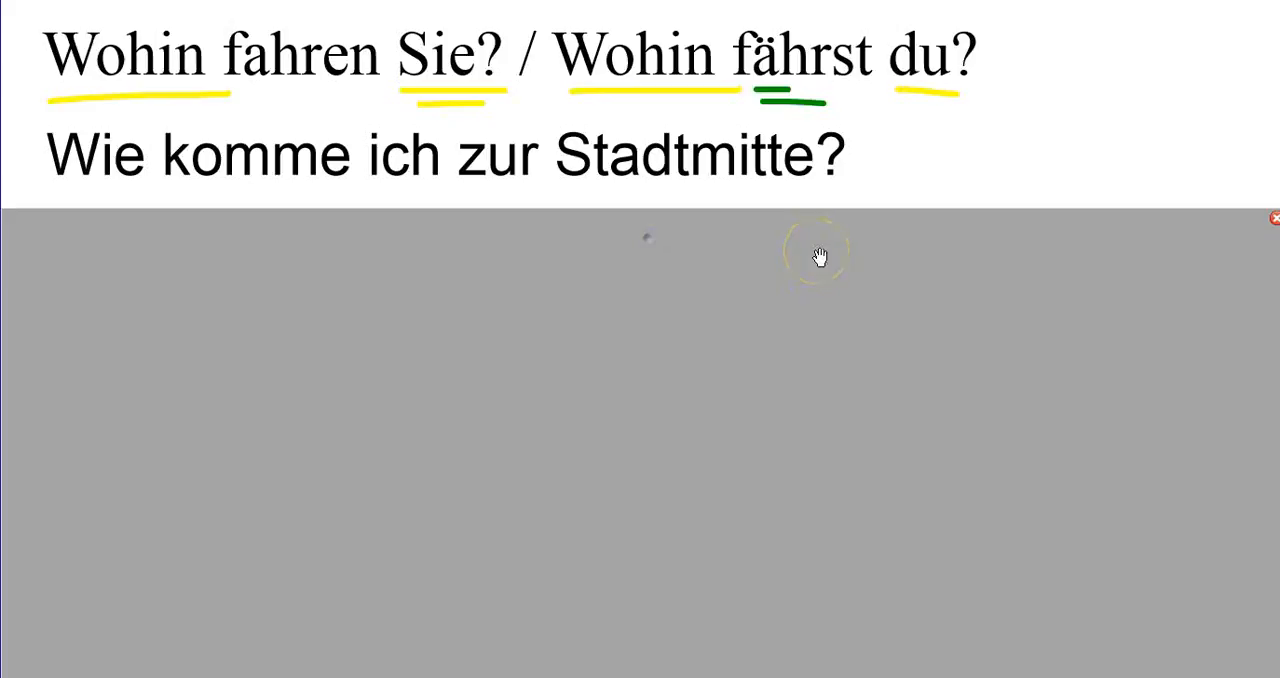
mouse_move(580, 190)
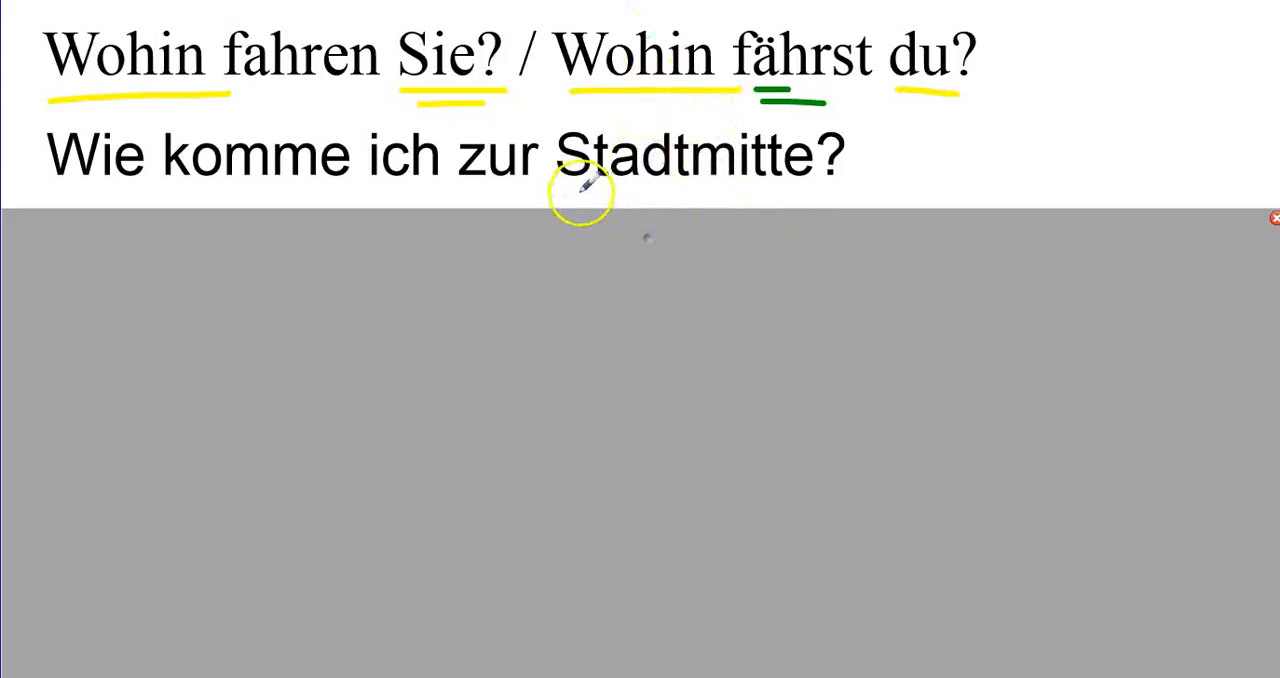
- Underline zur Stadtmitte in red and handwrite the note 'zu der = zur' beside it
left_click_drag(568, 190, 808, 190)
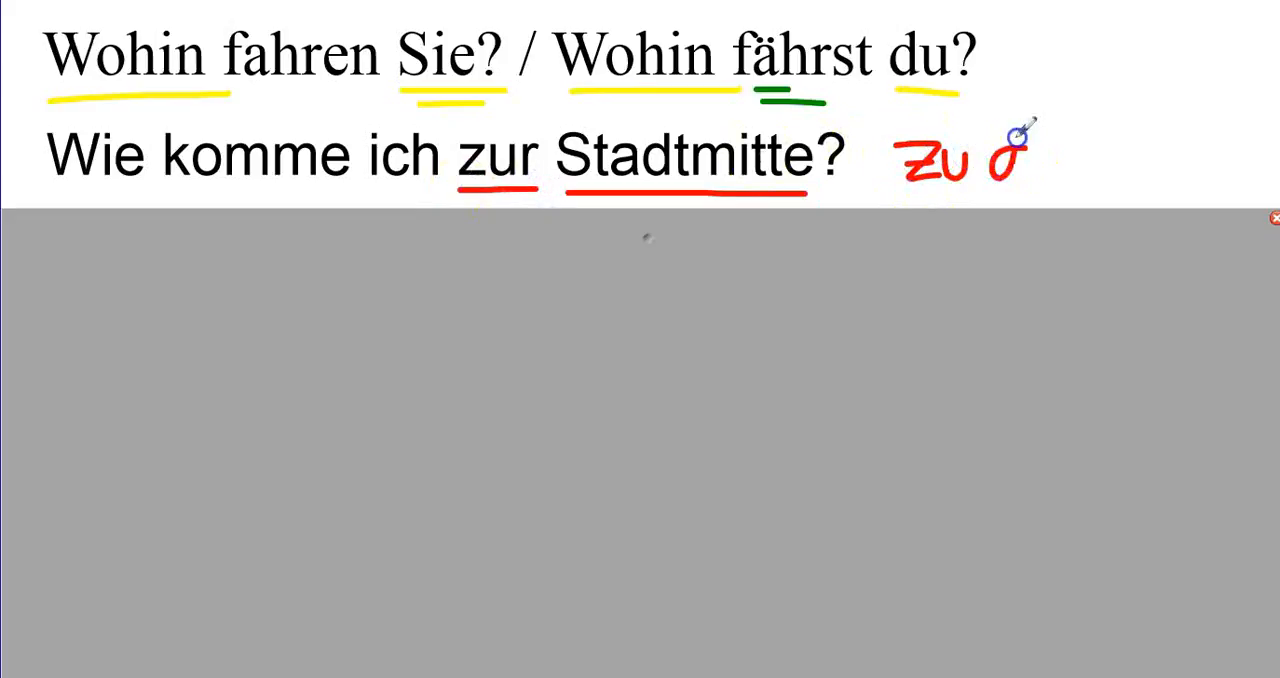
left_click_drag(990, 160, 1096, 160)
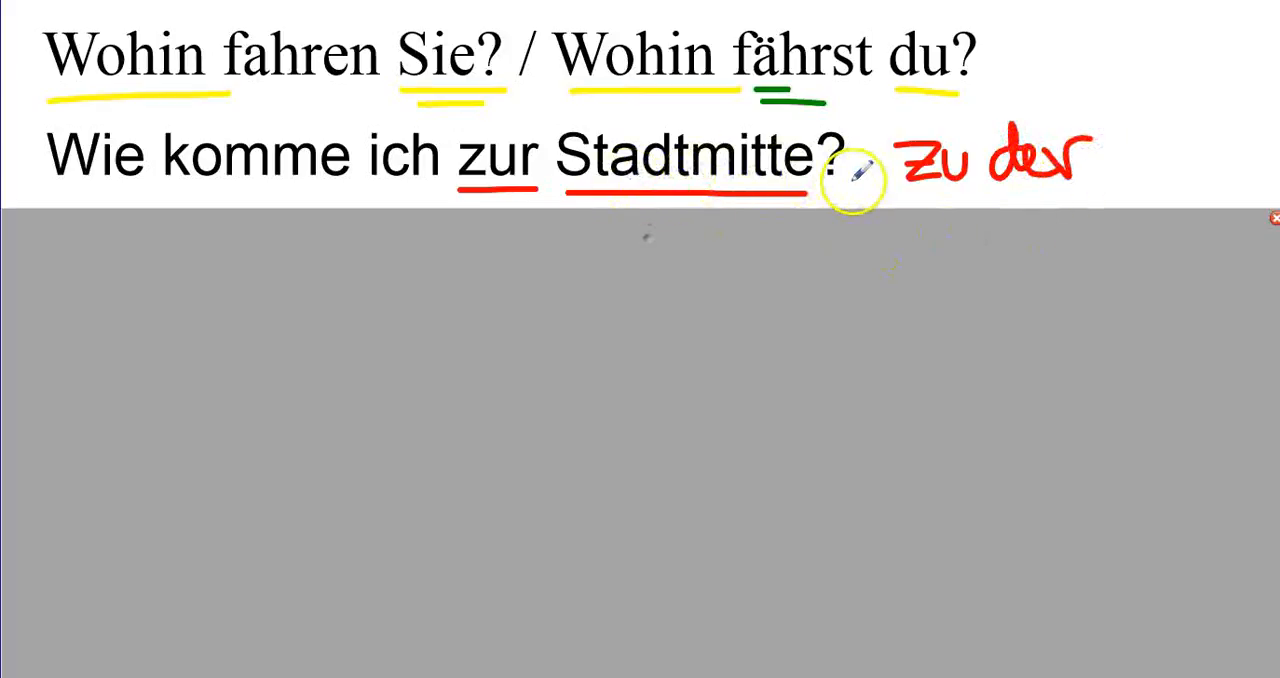
mouse_move(950, 184)
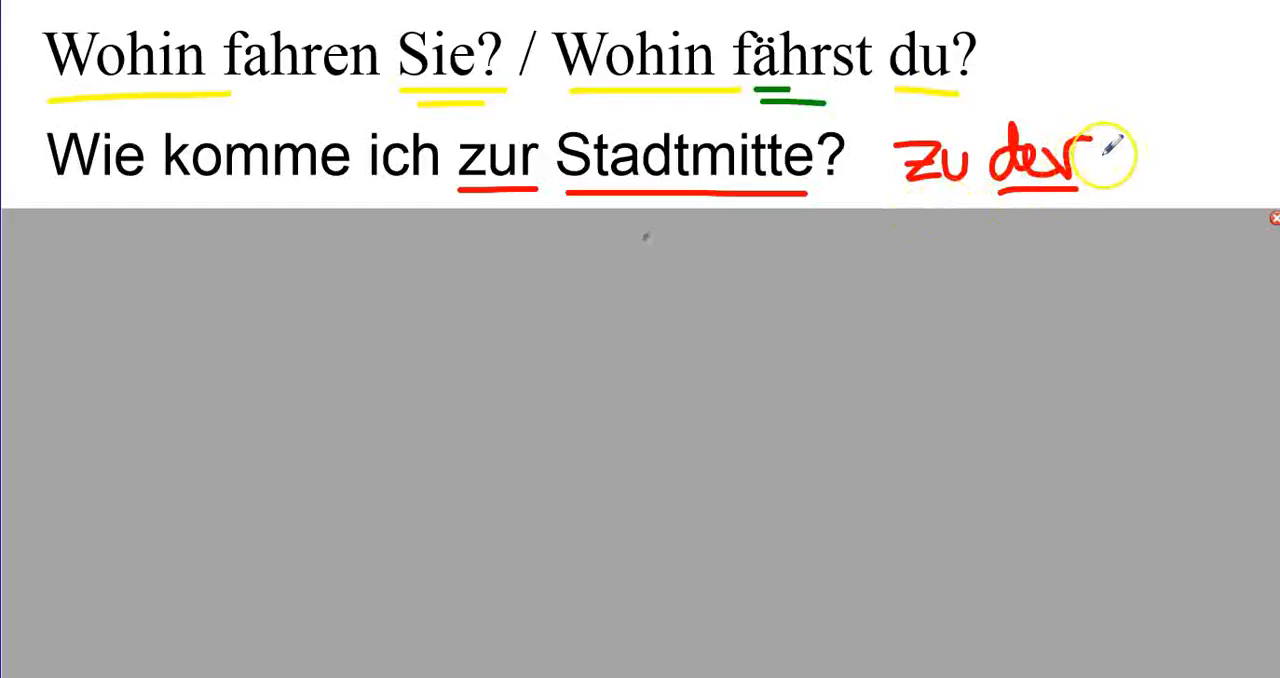
left_click_drag(1090, 160, 1200, 160)
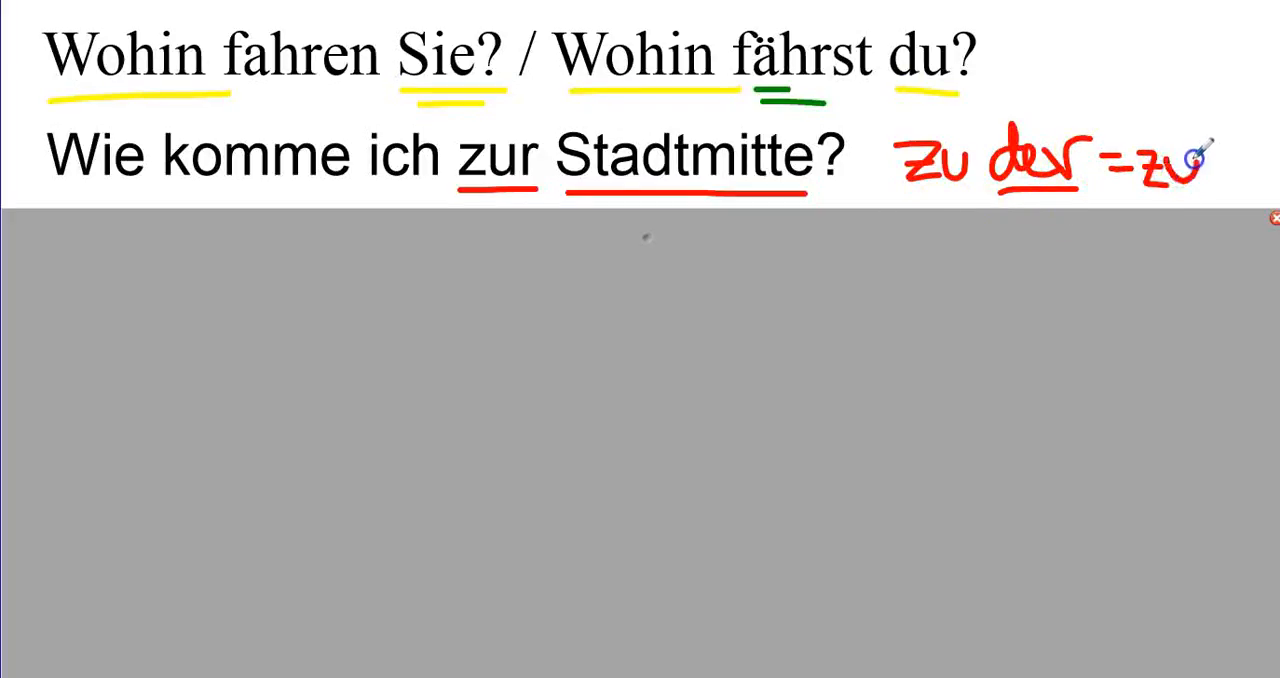
mouse_move(720, 264)
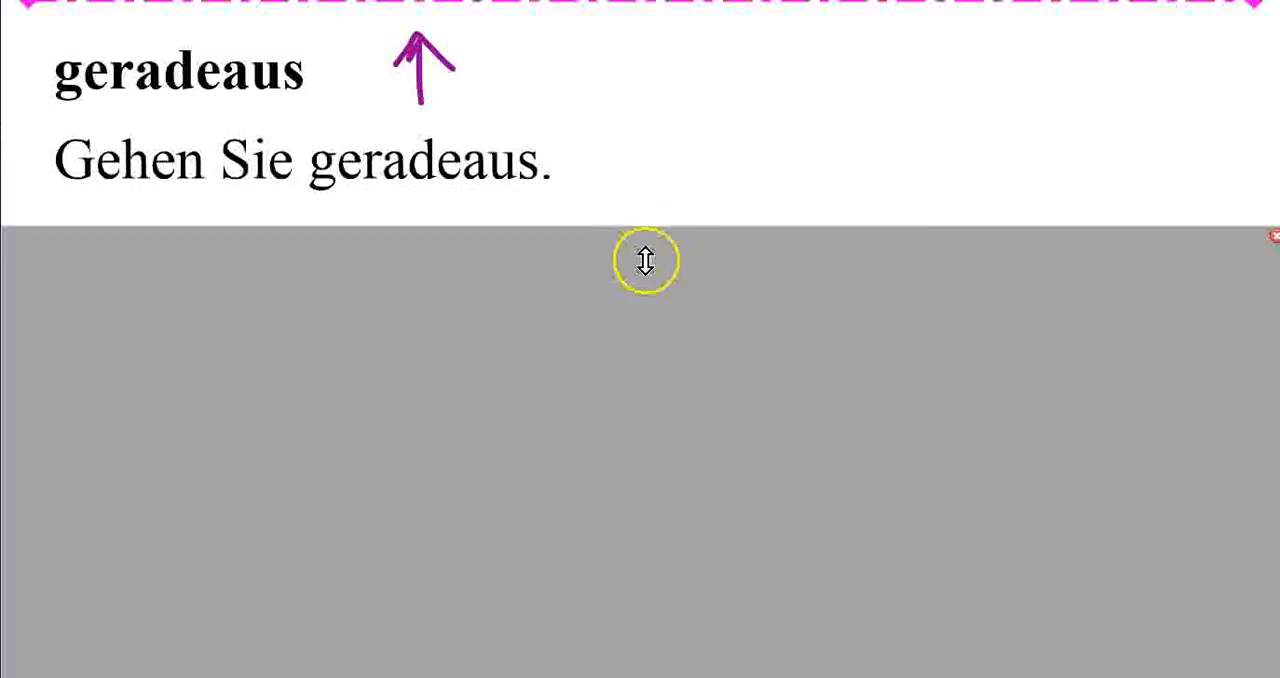
mouse_move(646, 264)
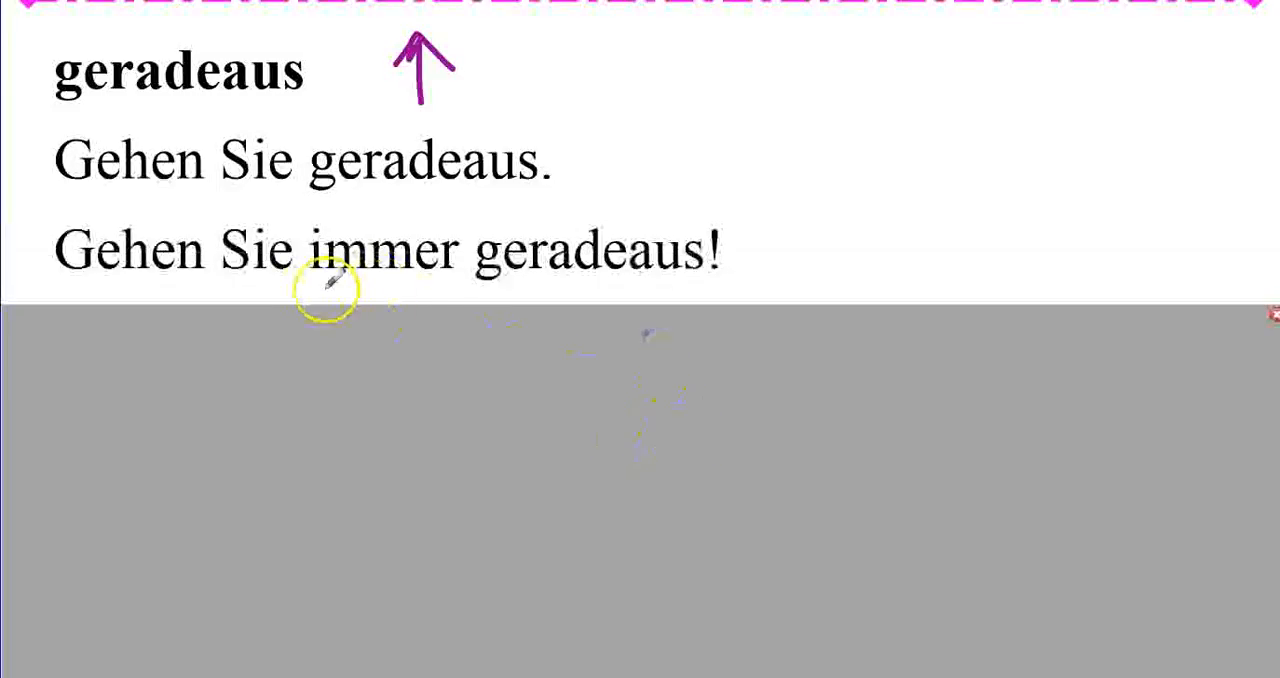
- Underline immer and bis zur Post in purple in the two geradeaus sentences
left_click_drag(324, 290, 460, 292)
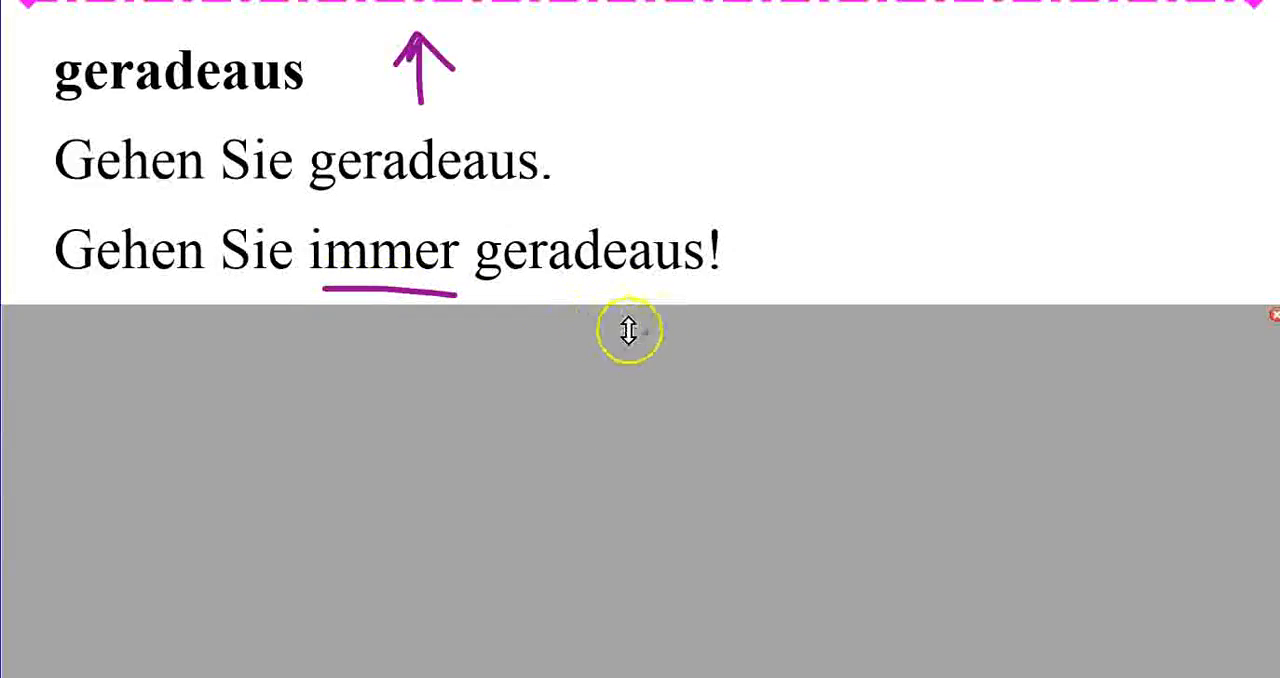
mouse_move(648, 364)
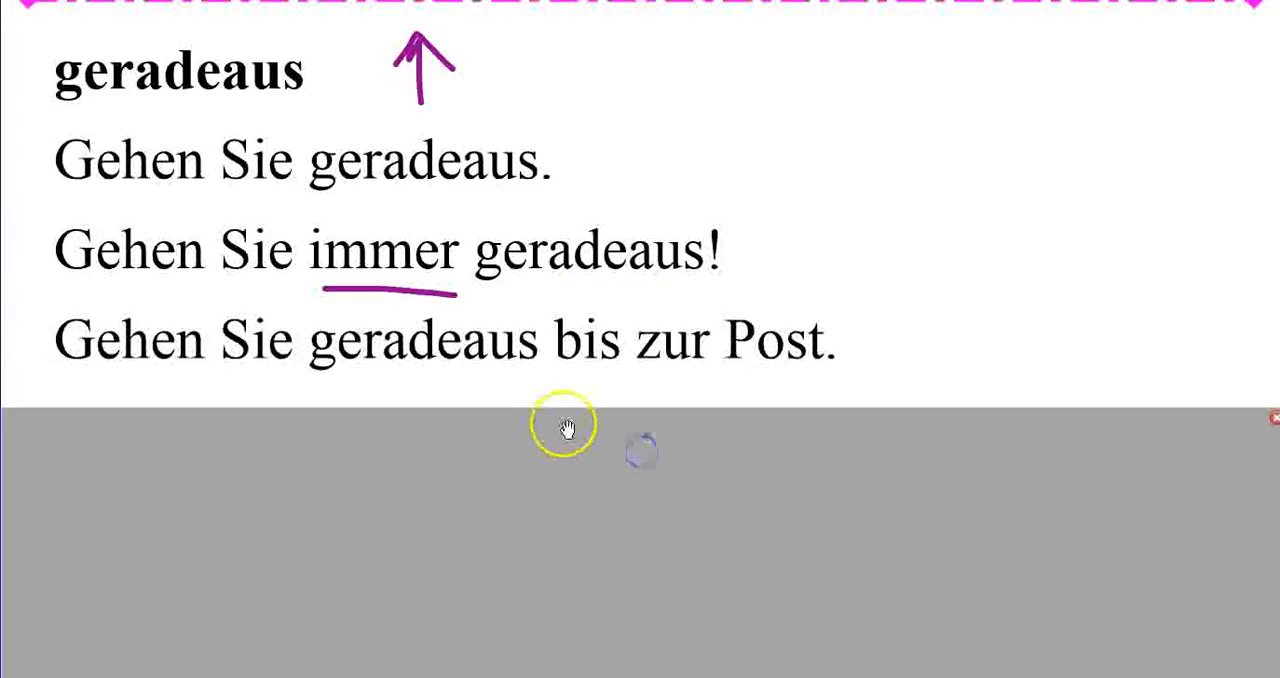
left_click_drag(564, 378, 816, 378)
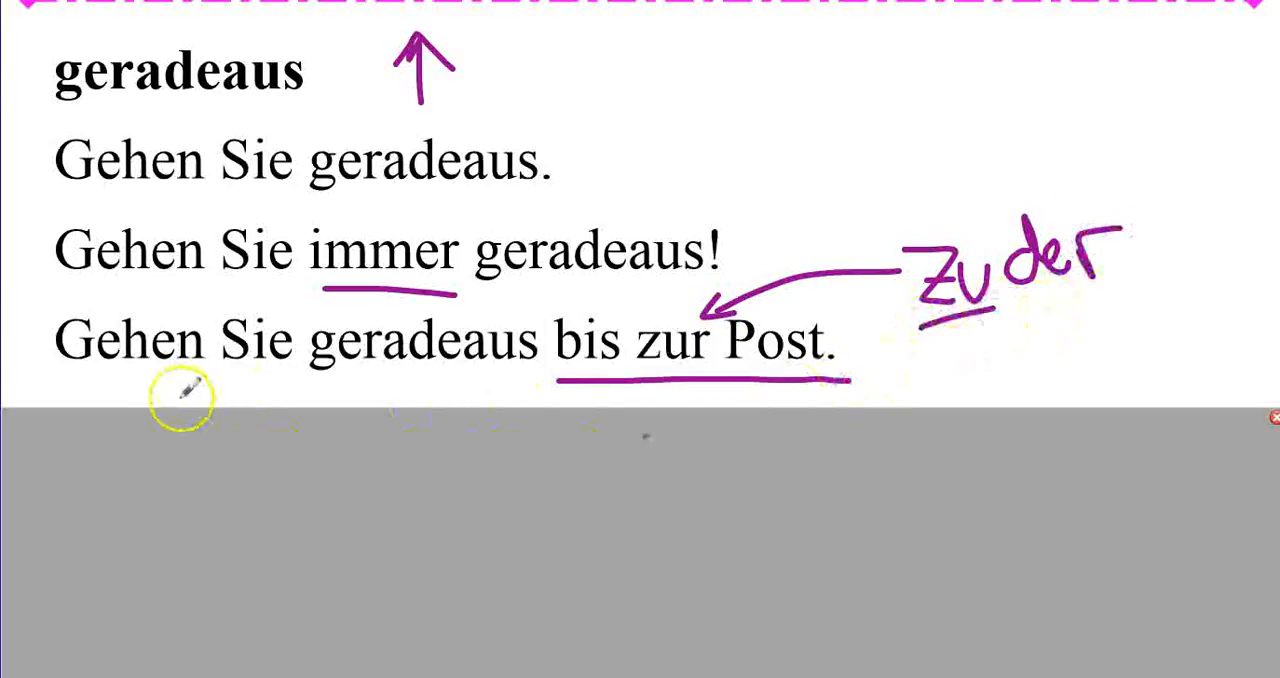
mouse_move(600, 352)
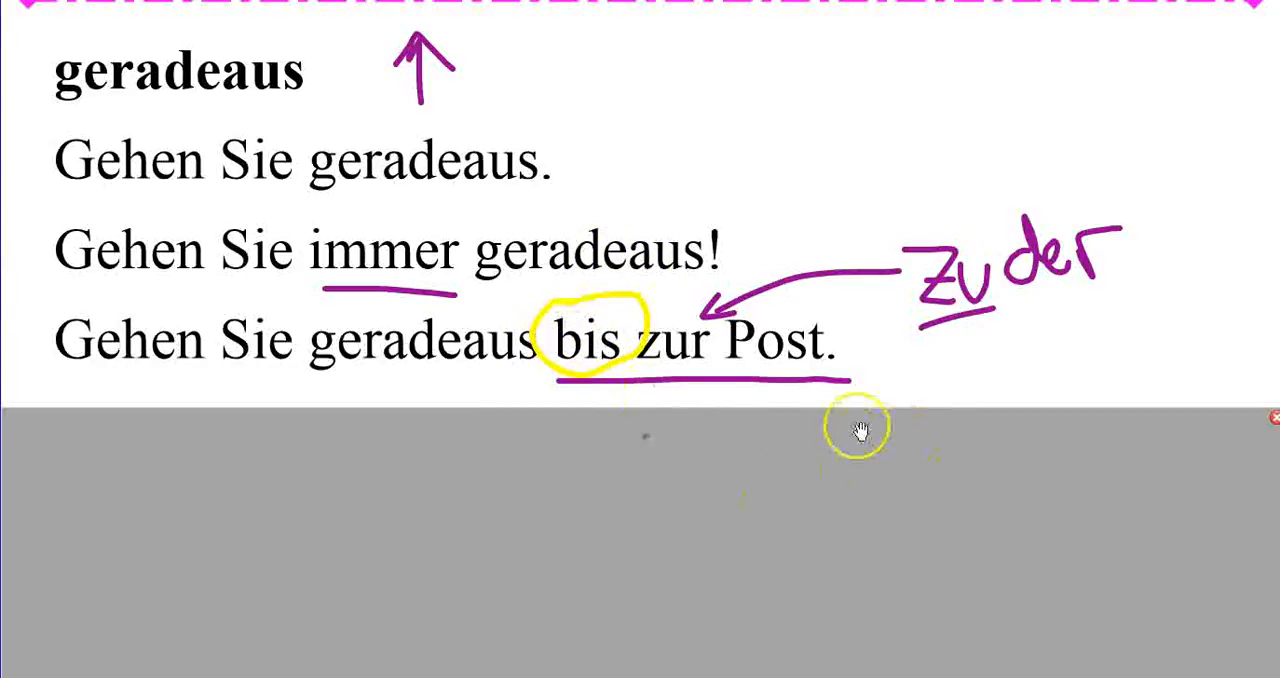
mouse_move(640, 450)
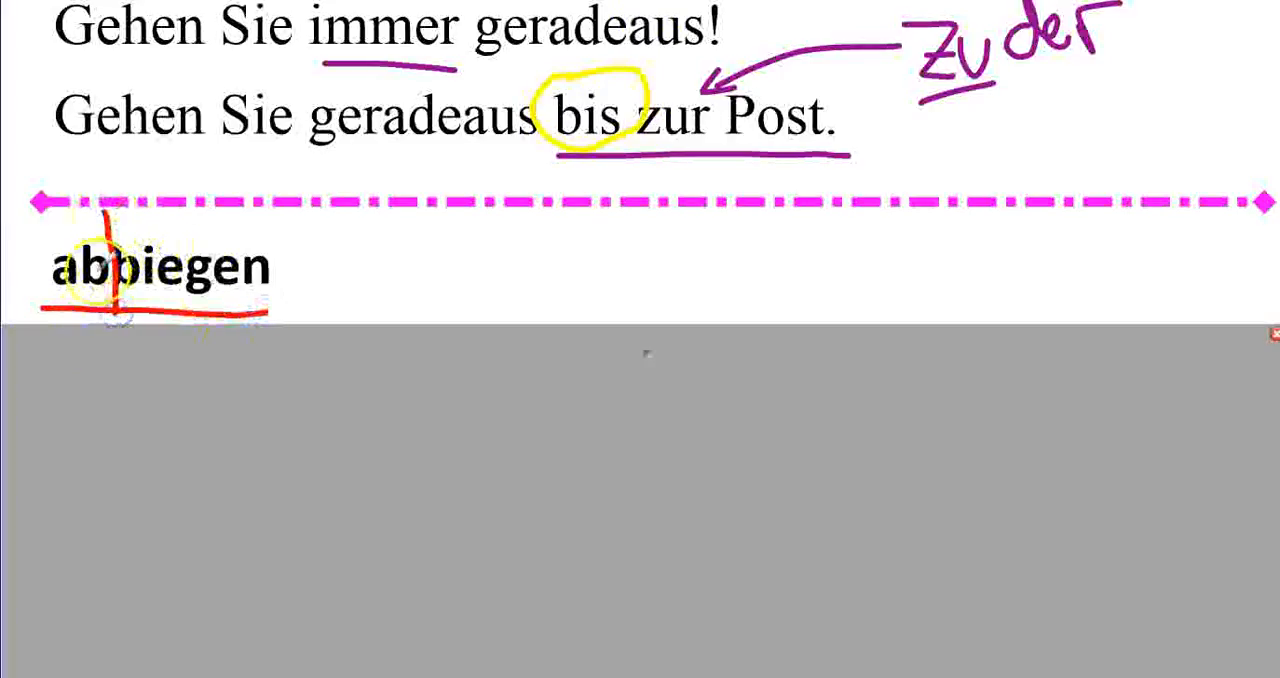
- Split ab from abbiegen in red and underline Biegen and ab in 'Biegen Sie links ab'
left_click_drag(110, 250, 490, 244)
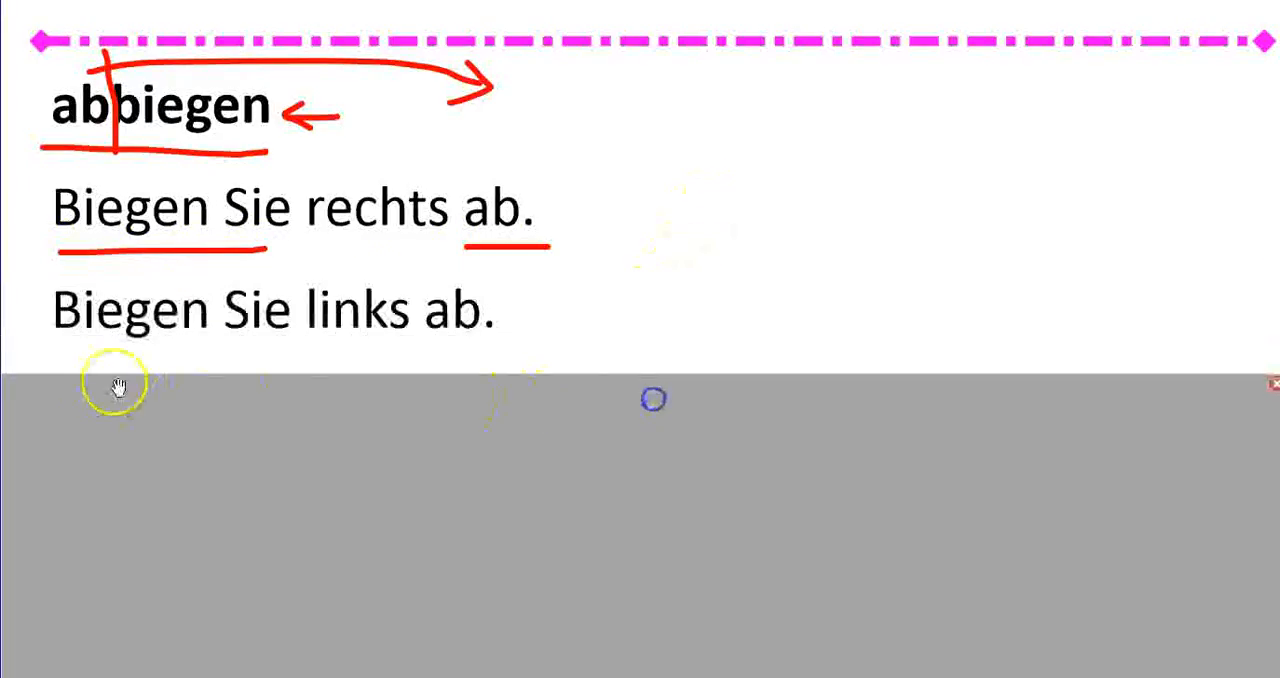
left_click_drag(50, 350, 210, 350)
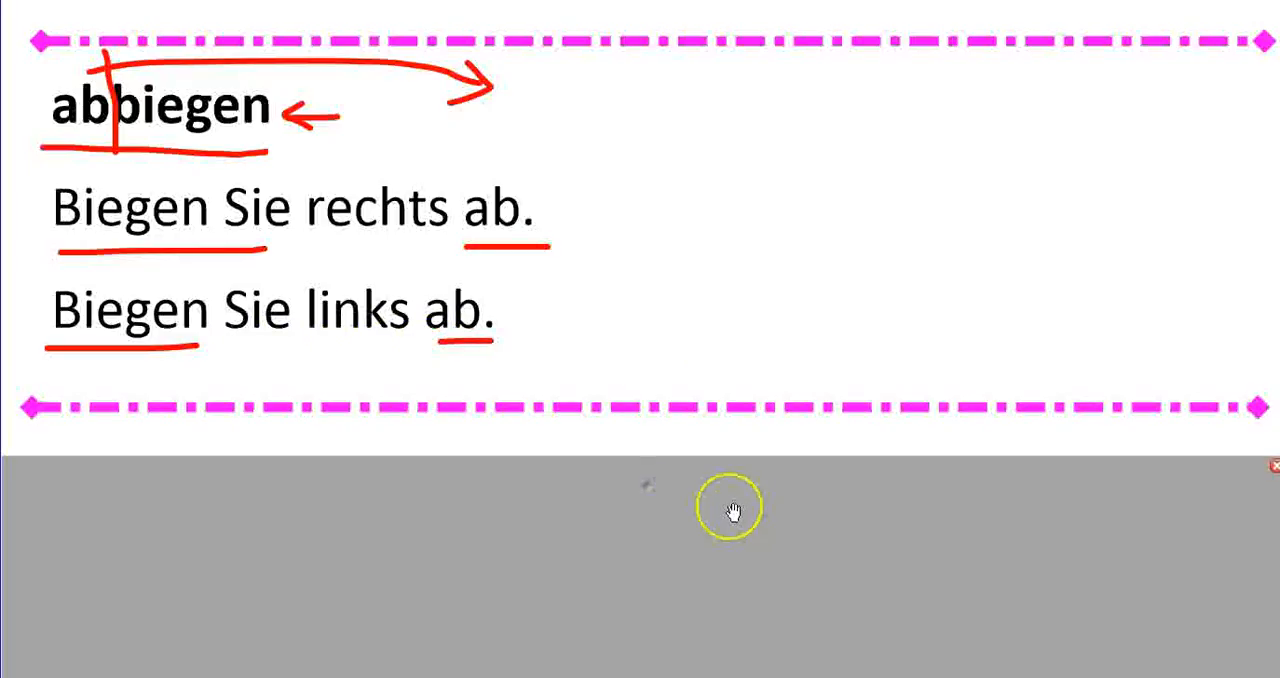
mouse_move(730, 512)
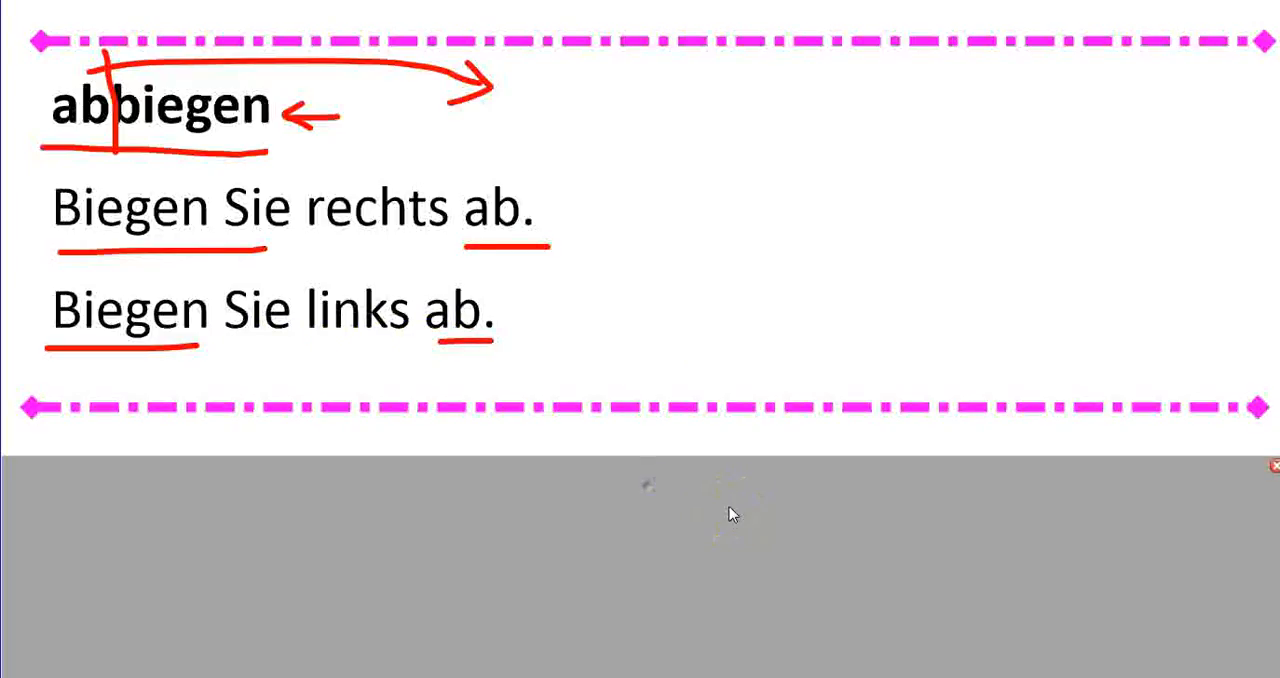
- Scroll down to the bis zum / zur section
scroll("down", 3)
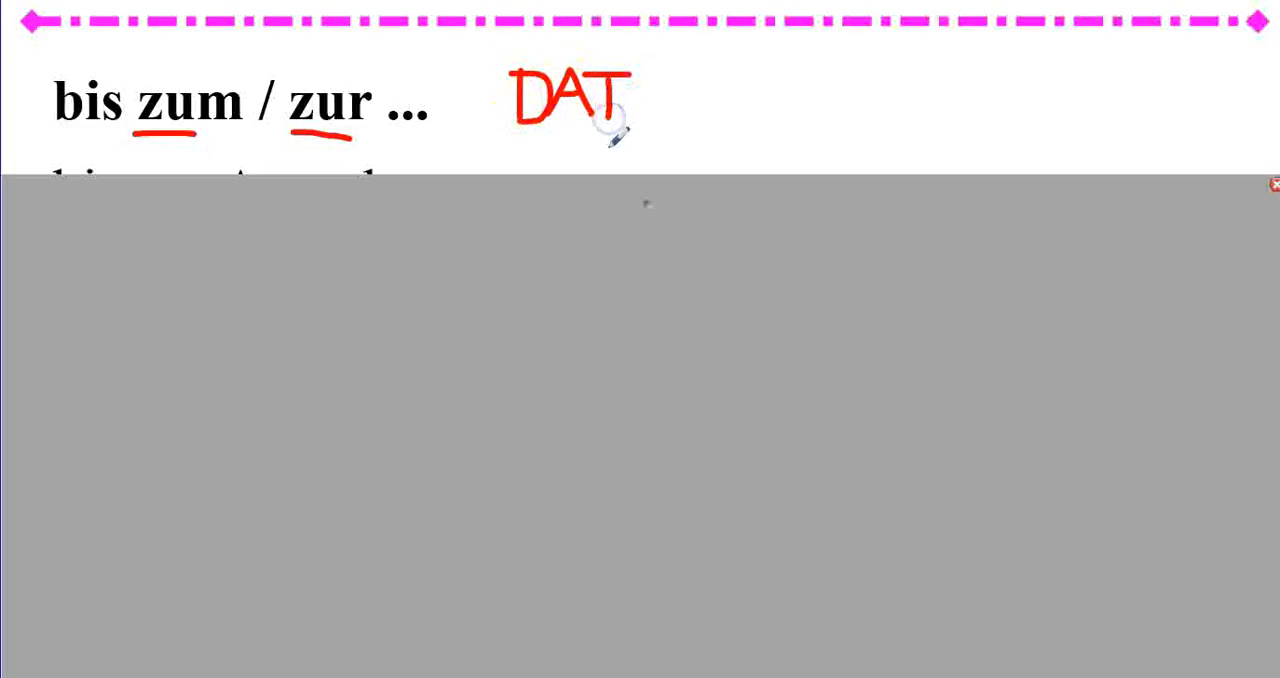
mouse_move(628, 160)
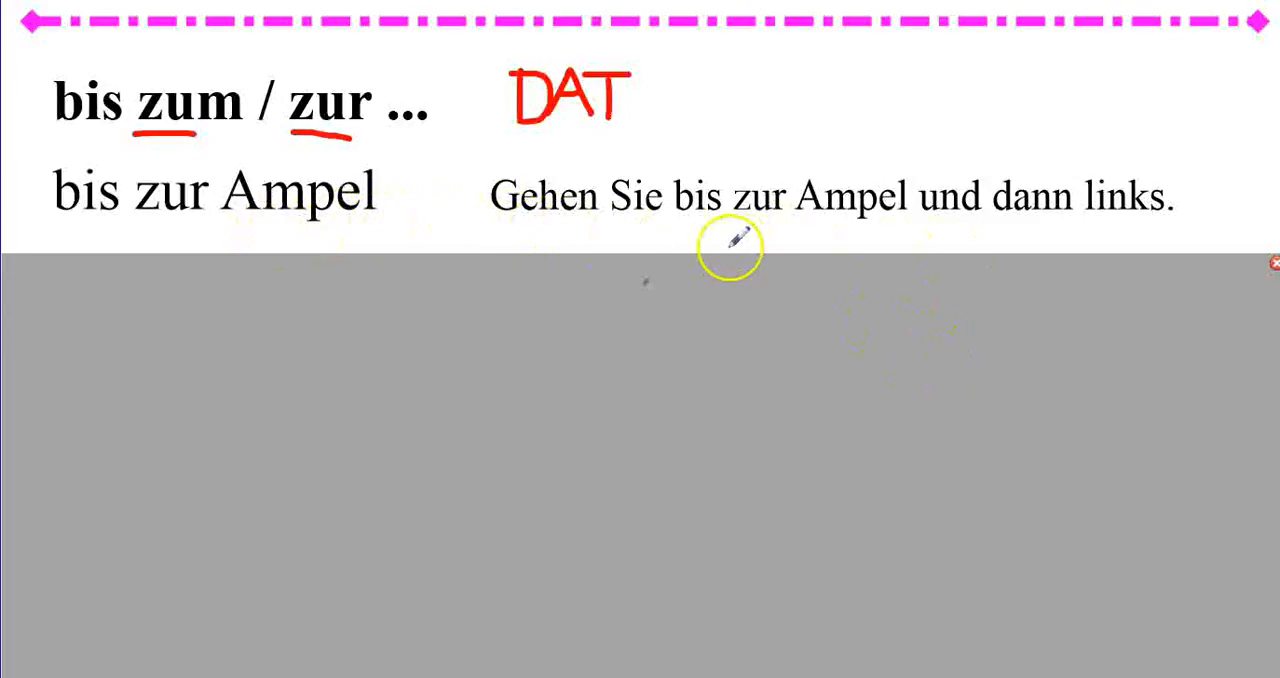
mouse_move(876, 224)
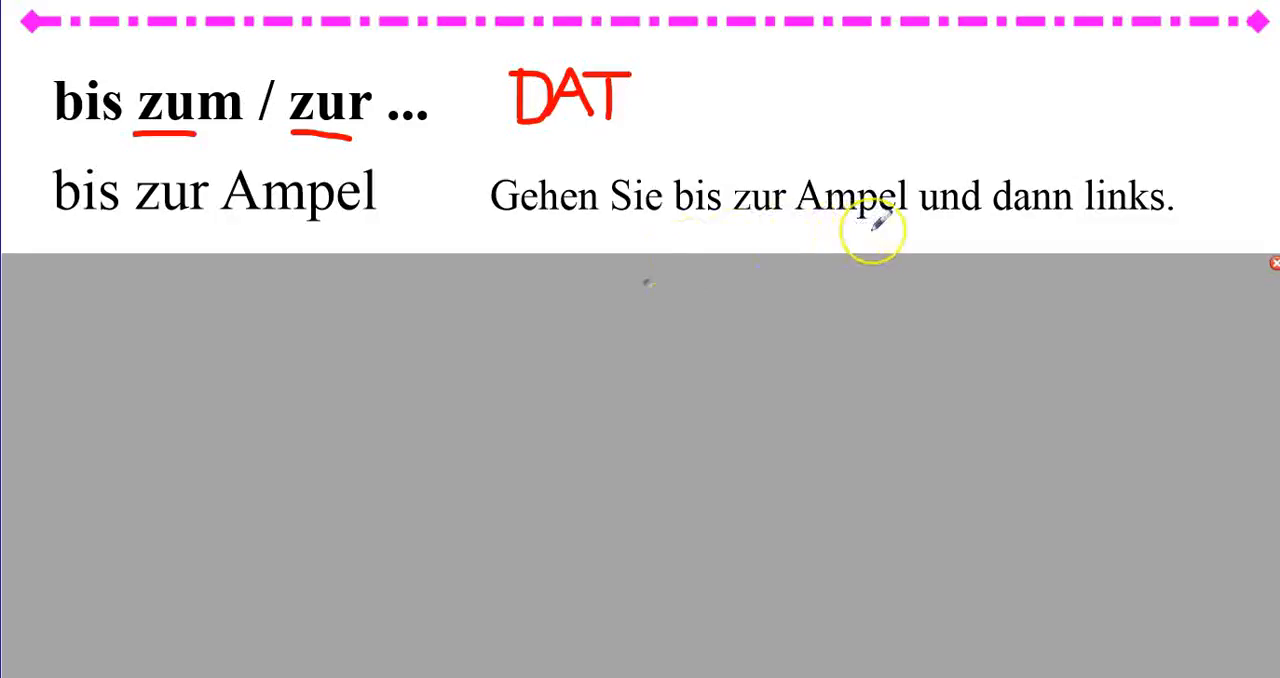
mouse_move(648, 288)
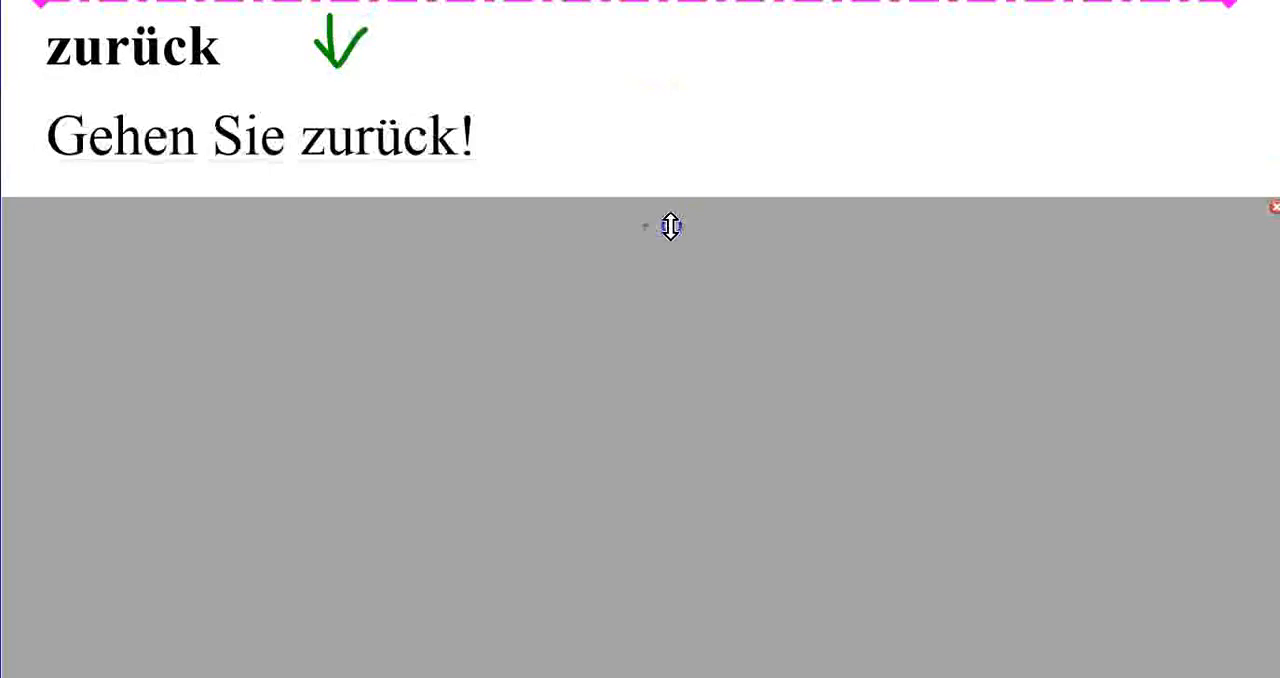
- Reveal the zurück and entlang example sentences
left_click(668, 236)
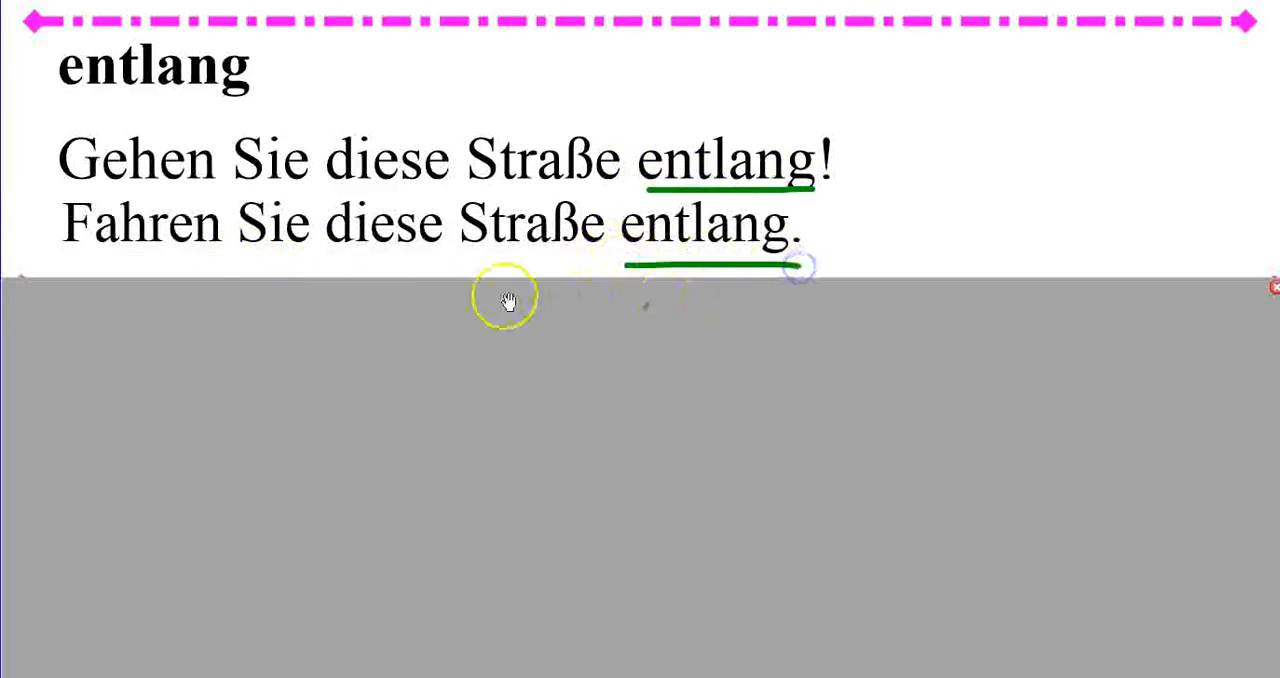
mouse_move(656, 318)
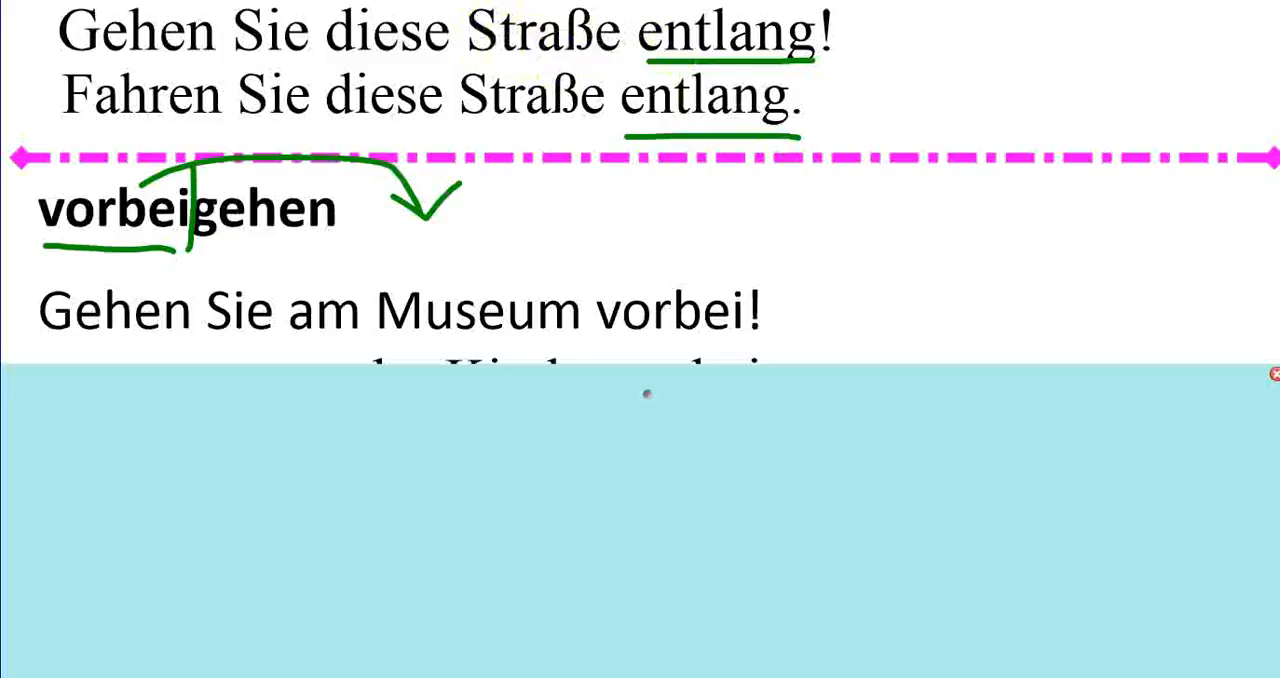
mouse_move(110, 162)
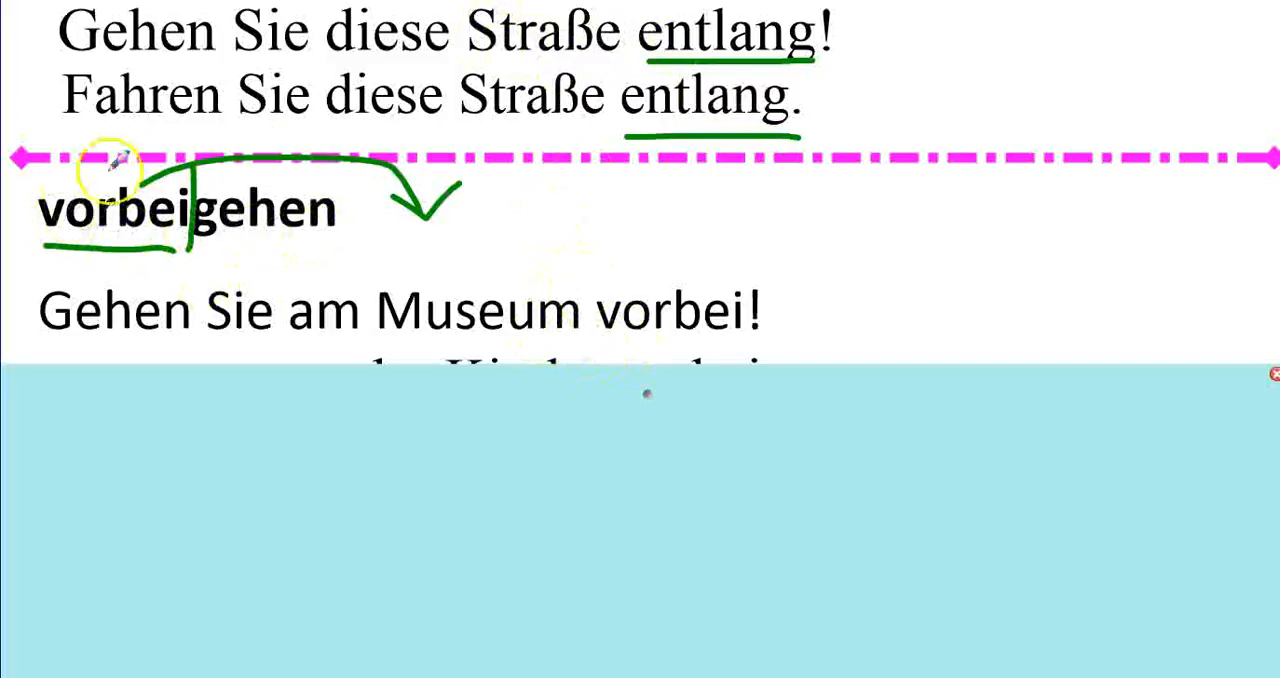
mouse_move(610, 340)
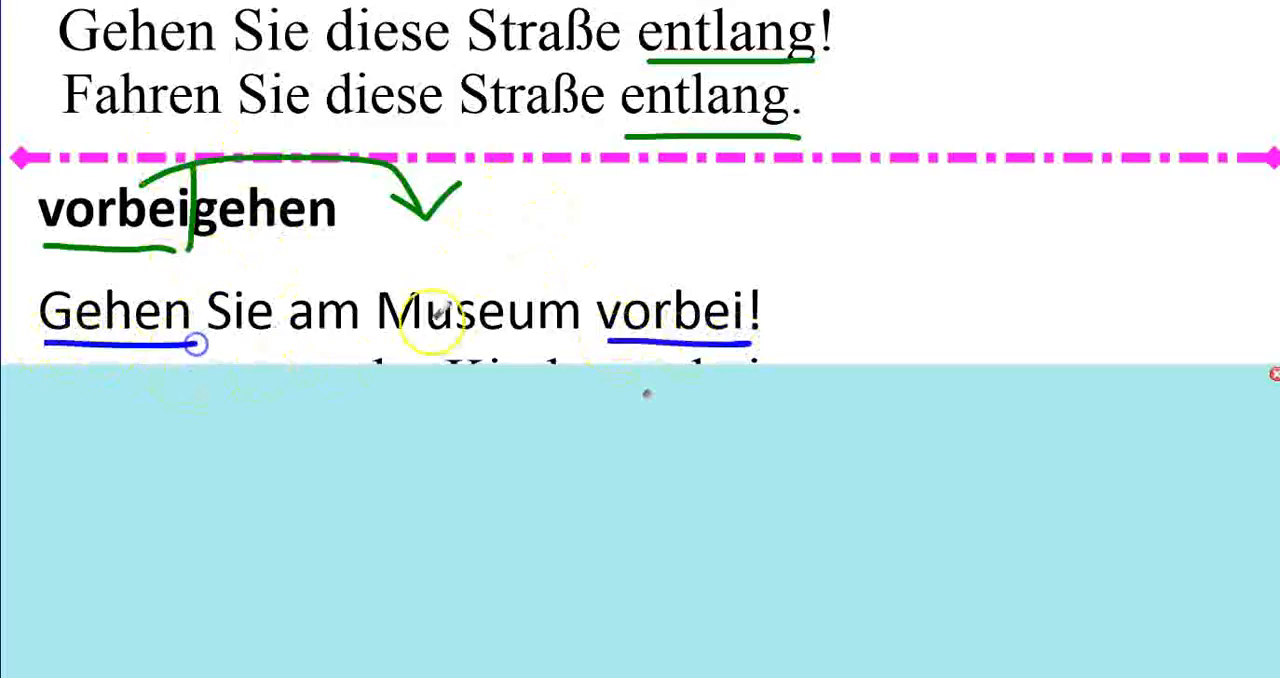
- Scroll to the vorbeigehen examples and pull the shade down to the start of die Ecke
scroll("down", 3)
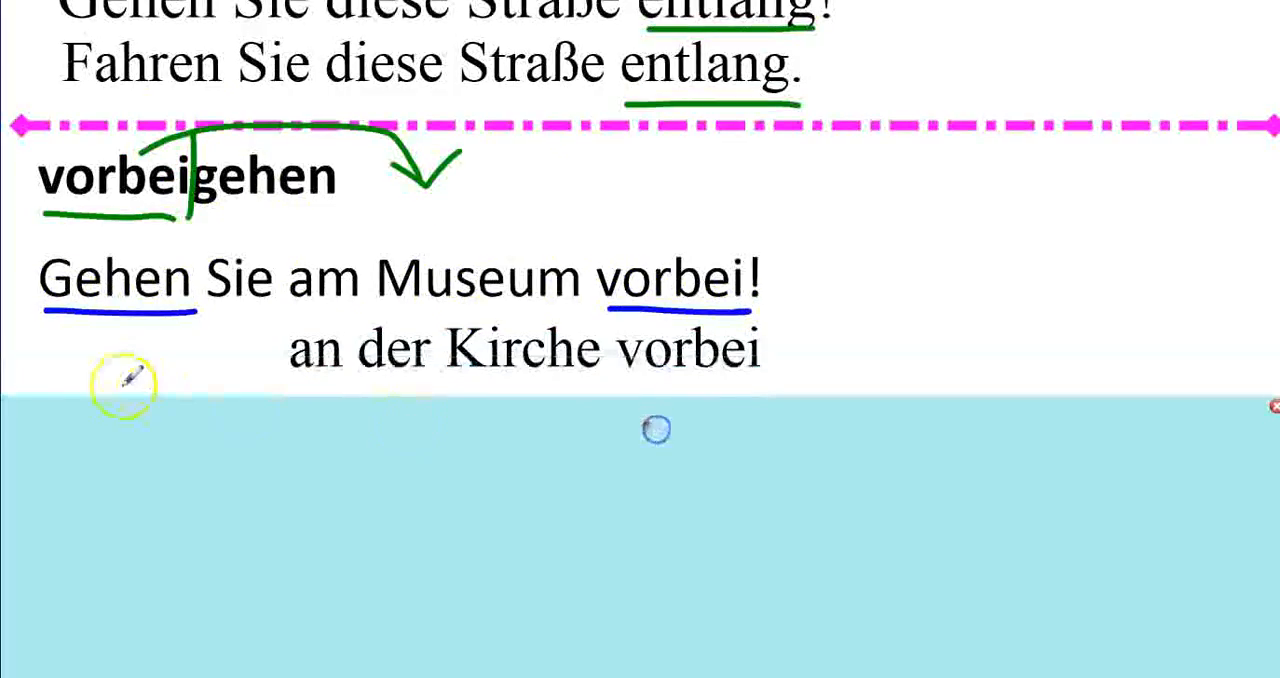
mouse_move(824, 380)
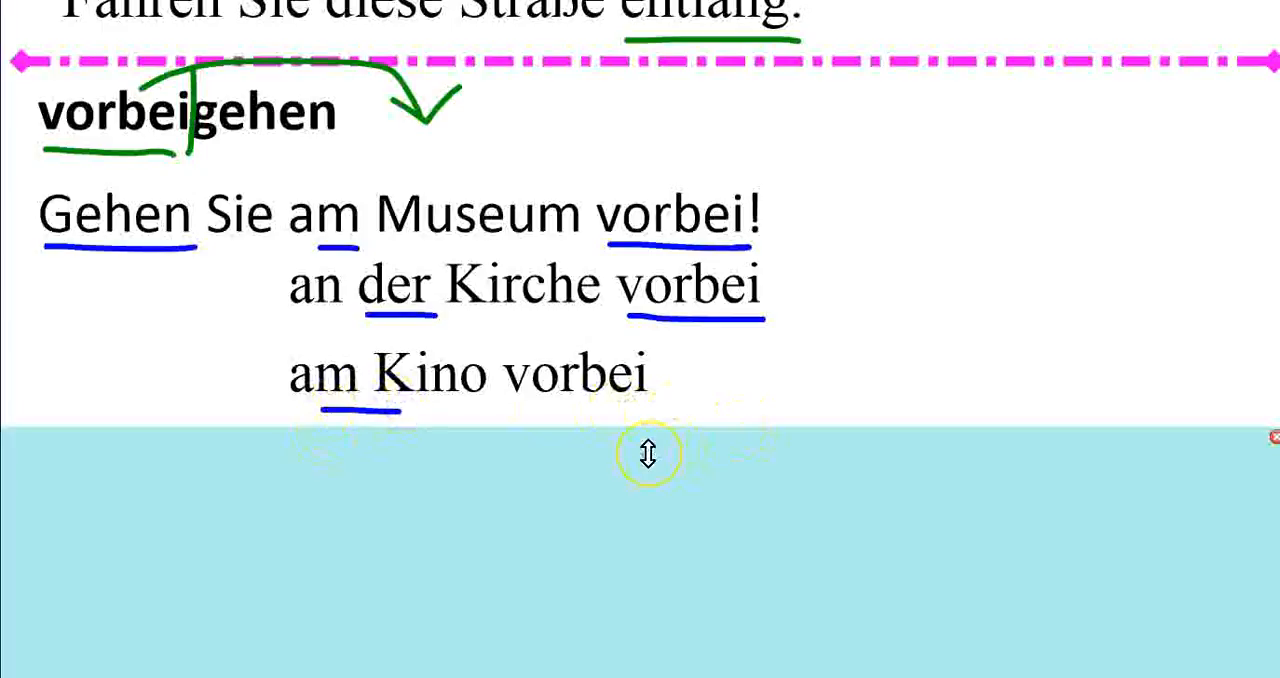
left_click_drag(648, 452, 656, 530)
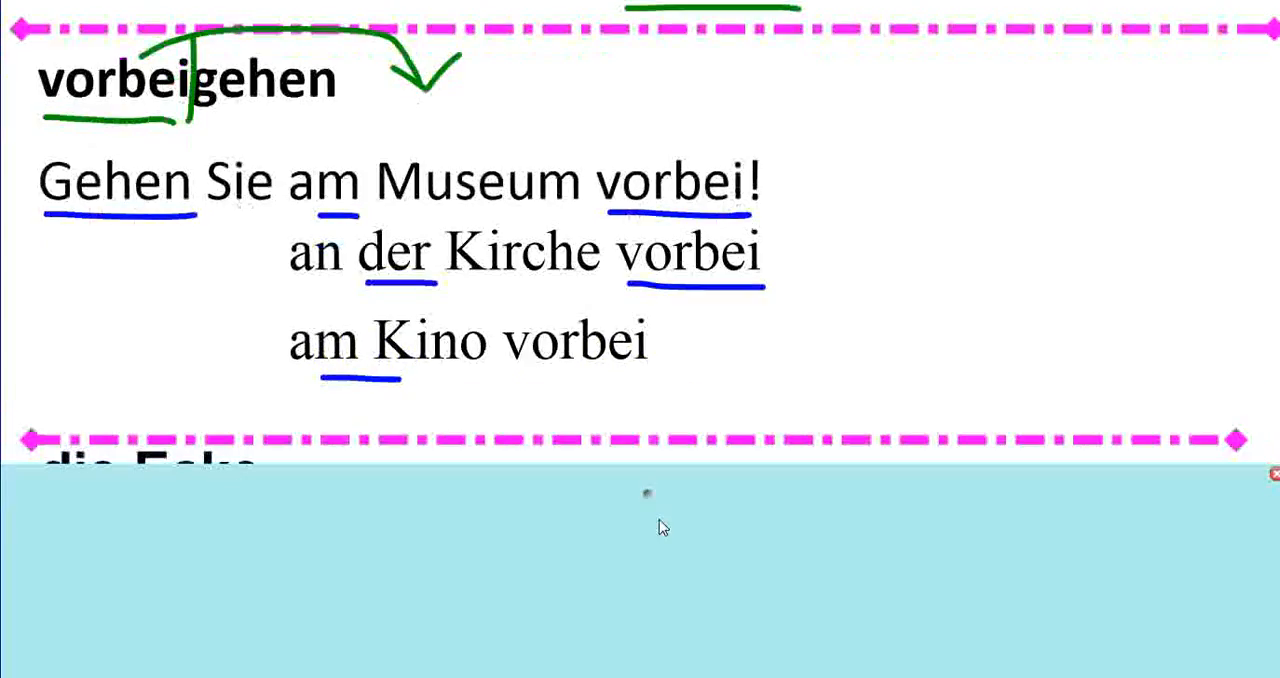
- Scroll down to the die Ecke section
scroll("down", 3)
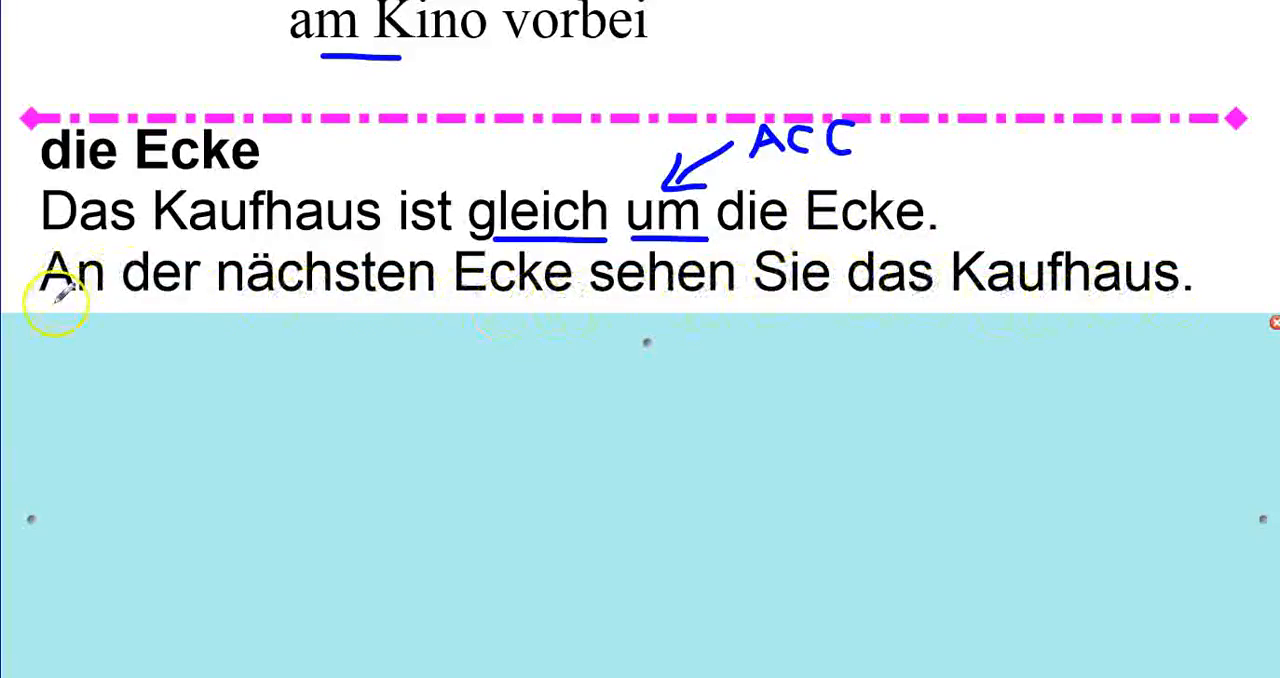
mouse_move(570, 300)
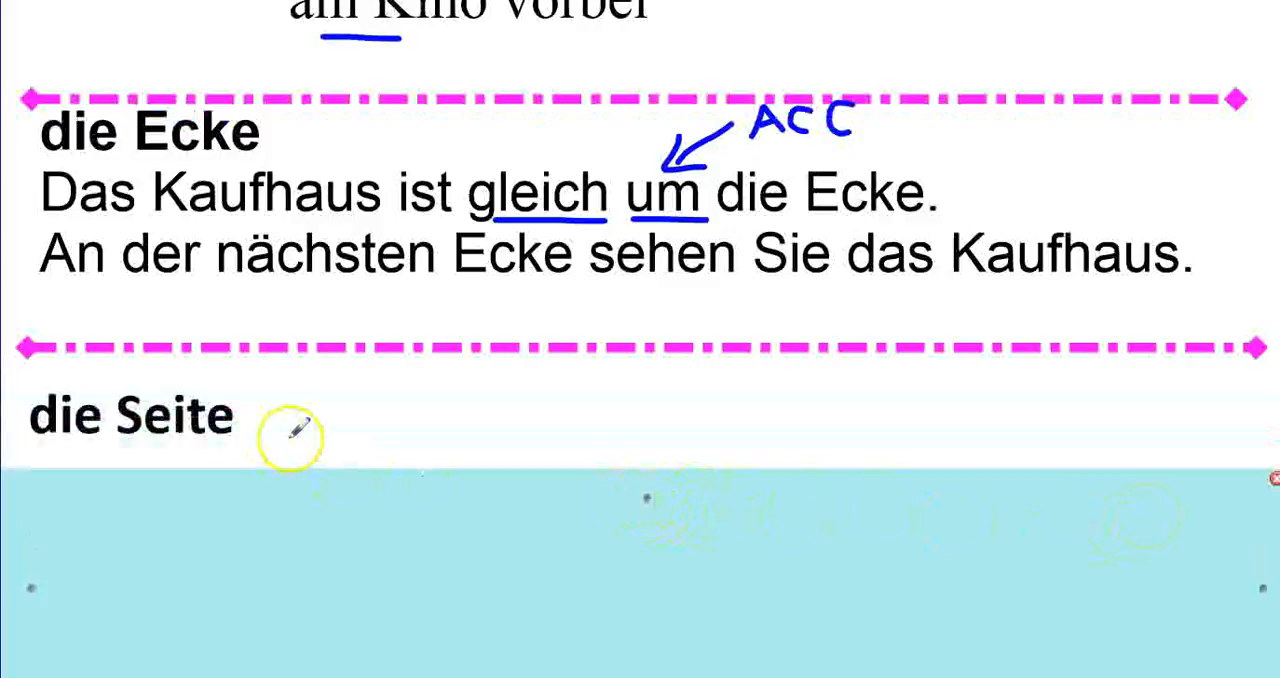
- Draw a blue arrow beside the die Seite heading
left_click_drag(284, 420, 376, 416)
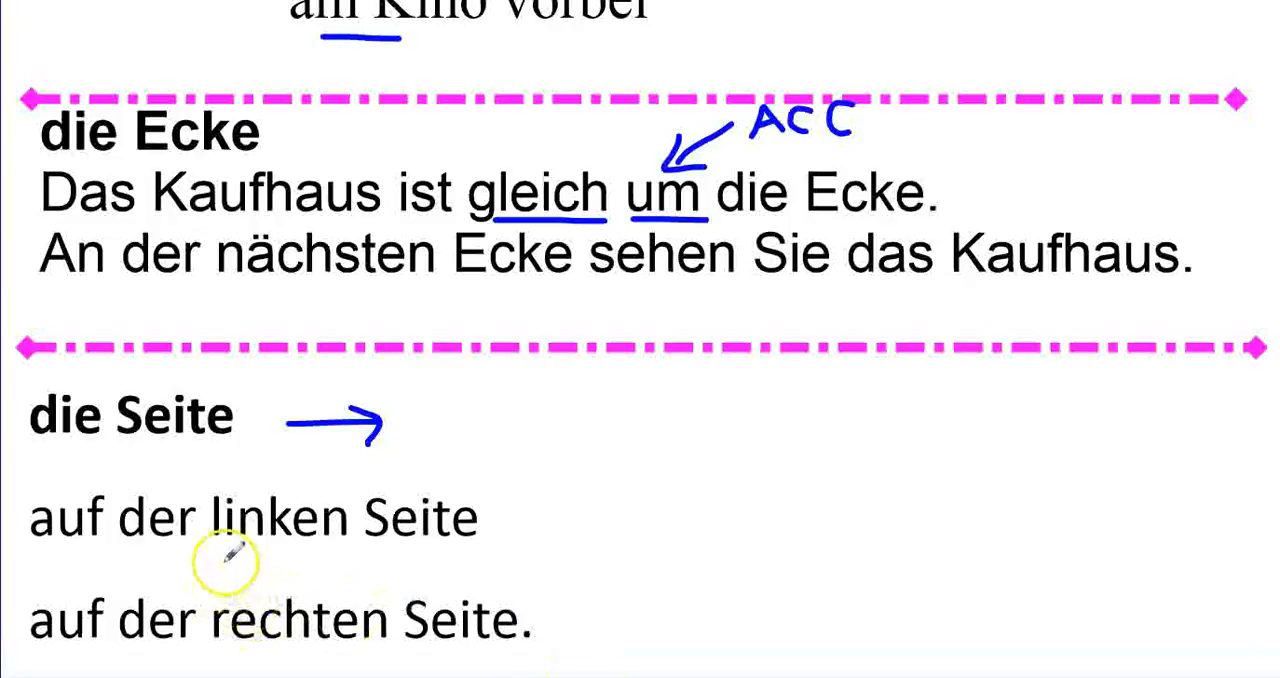
mouse_move(500, 560)
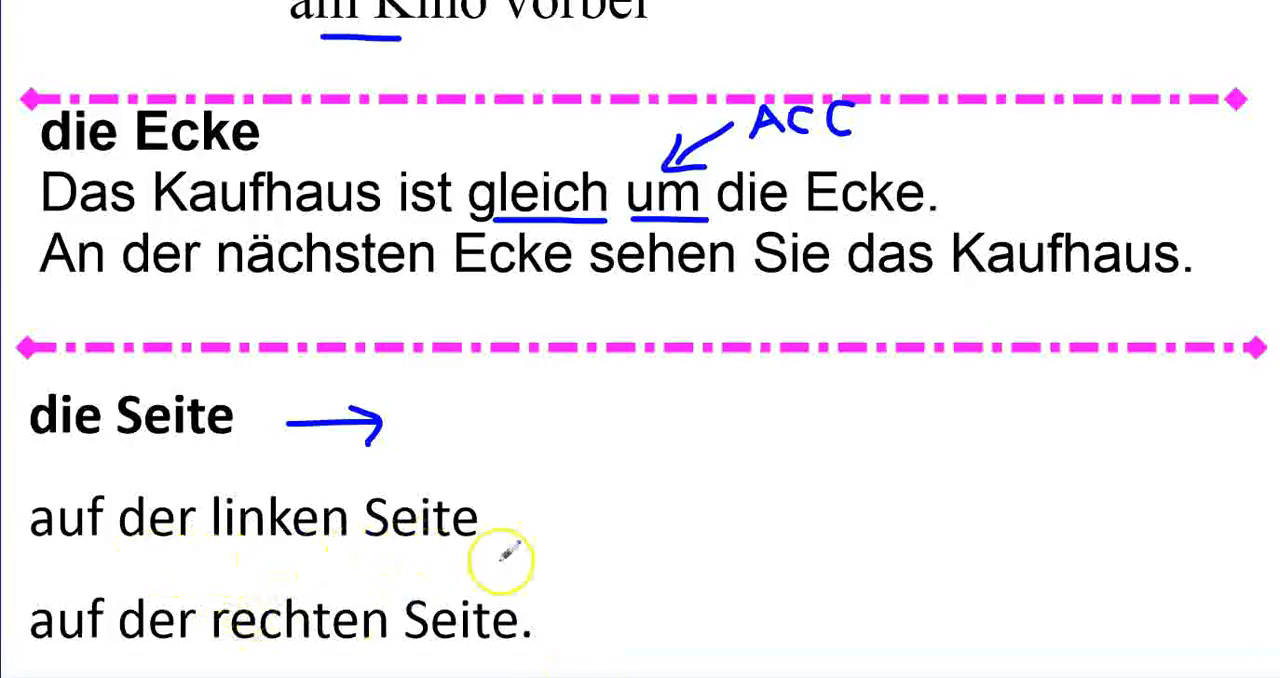
mouse_move(570, 656)
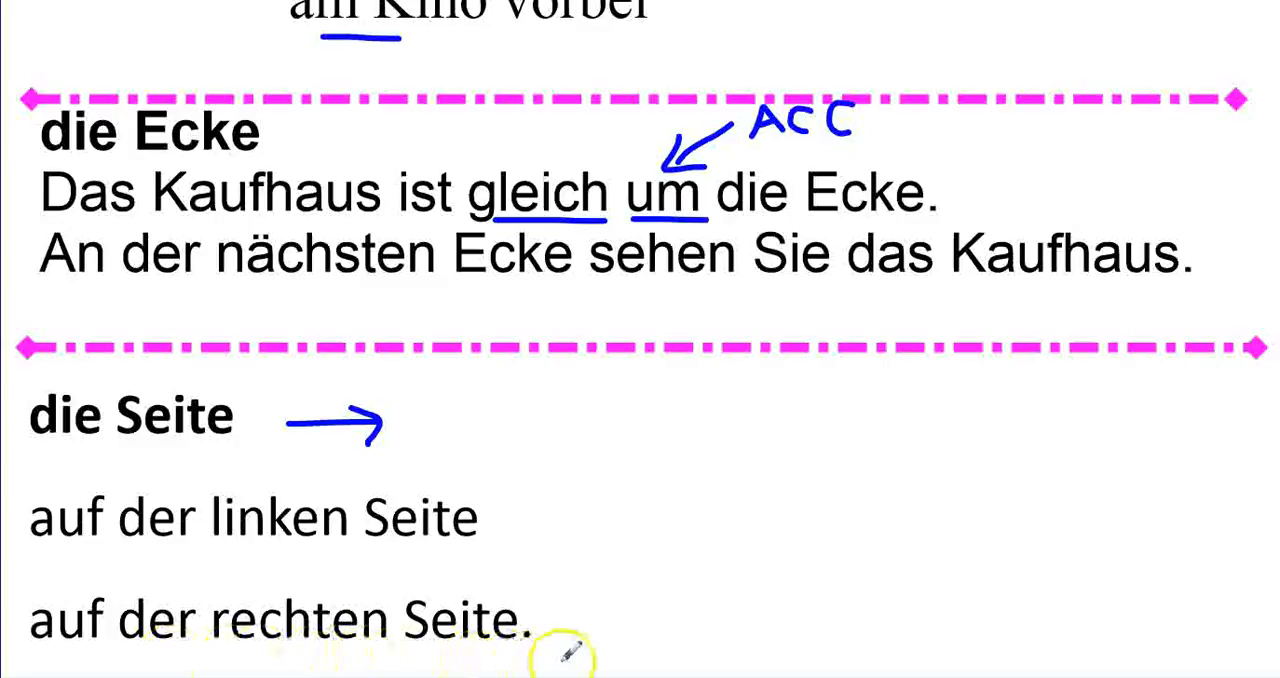
mouse_move(590, 604)
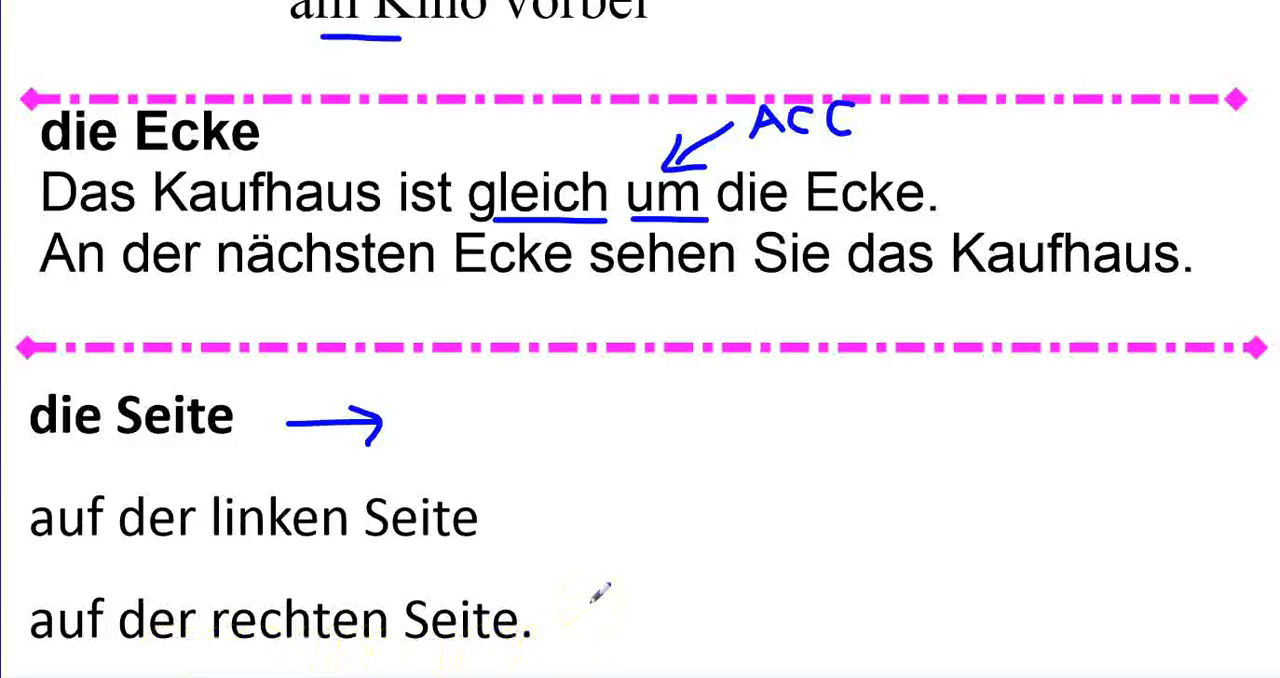
mouse_move(624, 532)
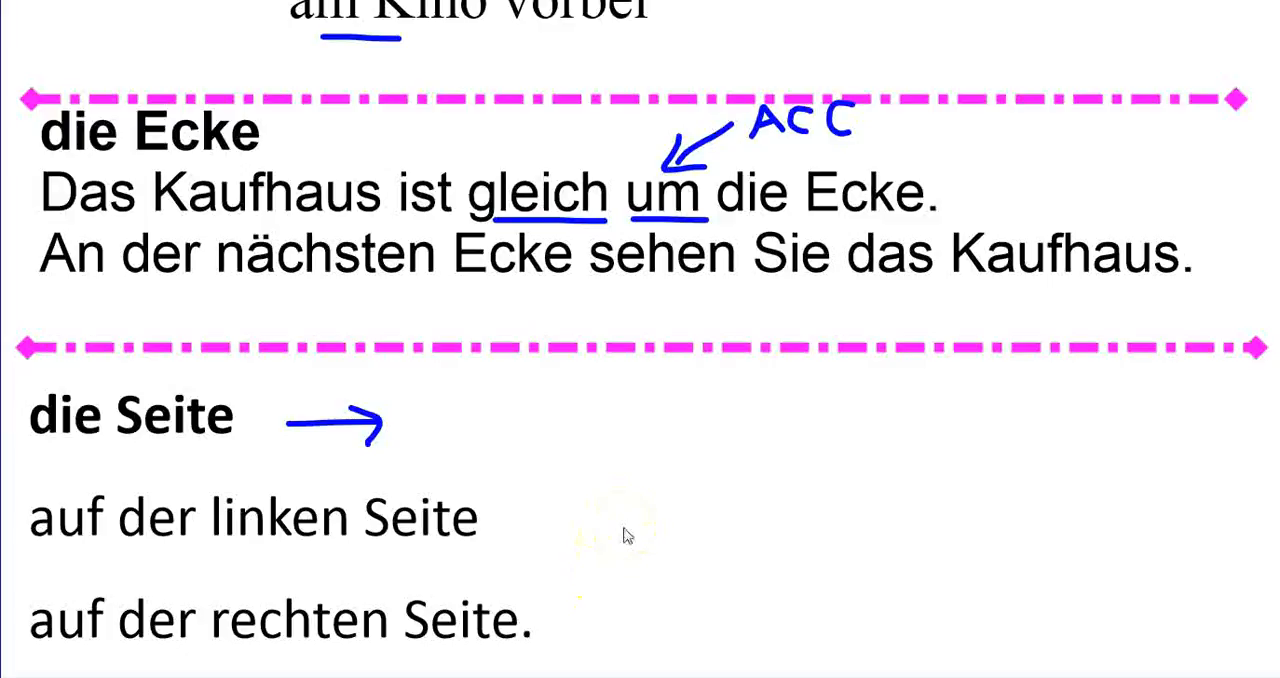